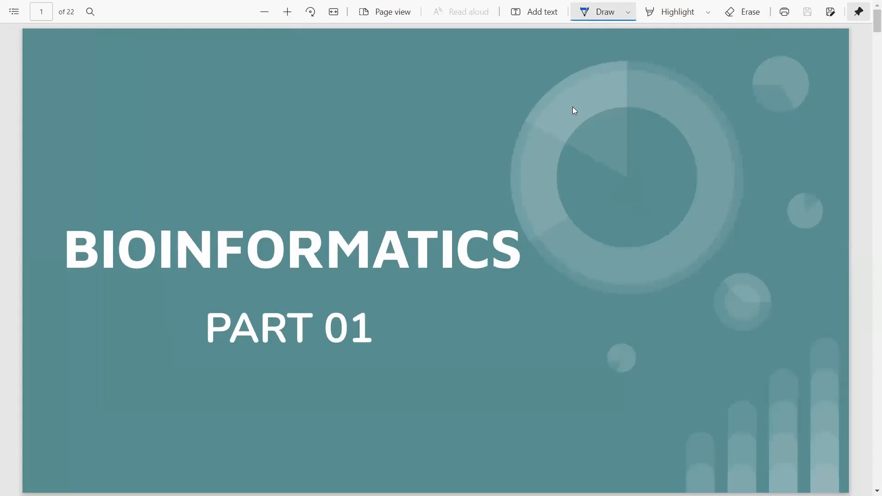
pyautogui.moveTo(41, 243)
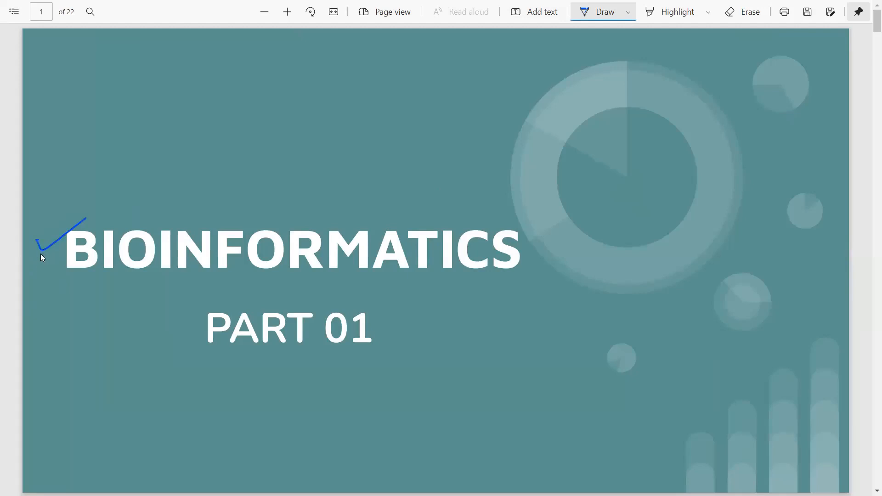
pyautogui.moveTo(29, 250)
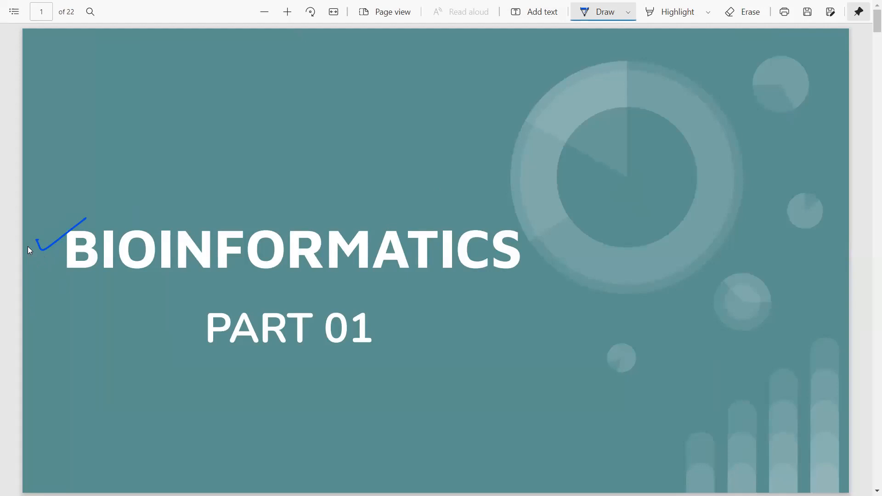
pyautogui.moveTo(529, 164)
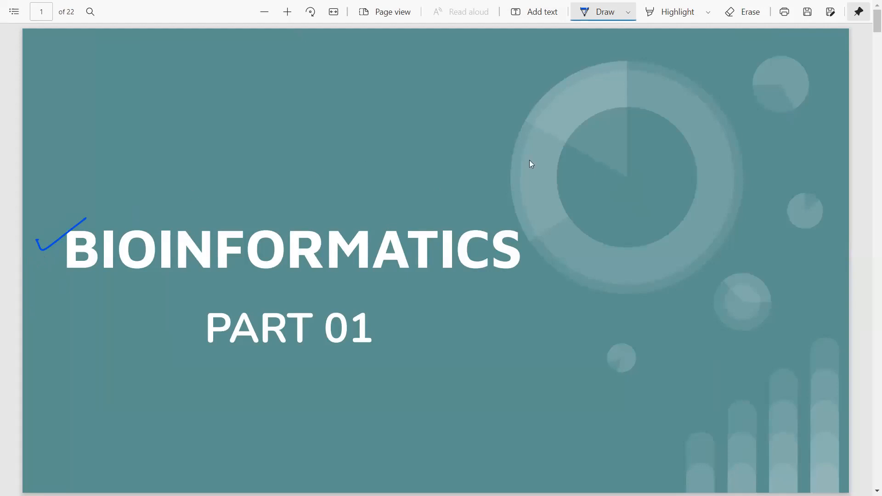
# - Scroll down to the Common sequence formats slide on page 2
pyautogui.scroll(-3)
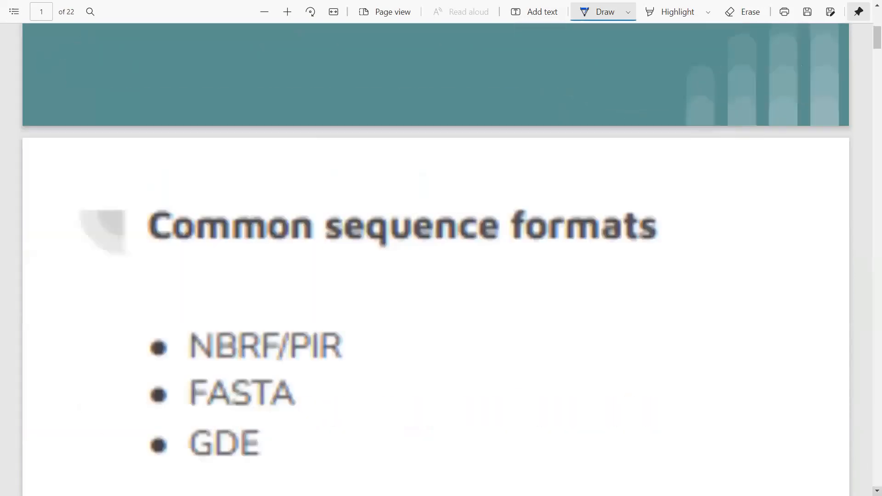
pyautogui.scroll(-3)
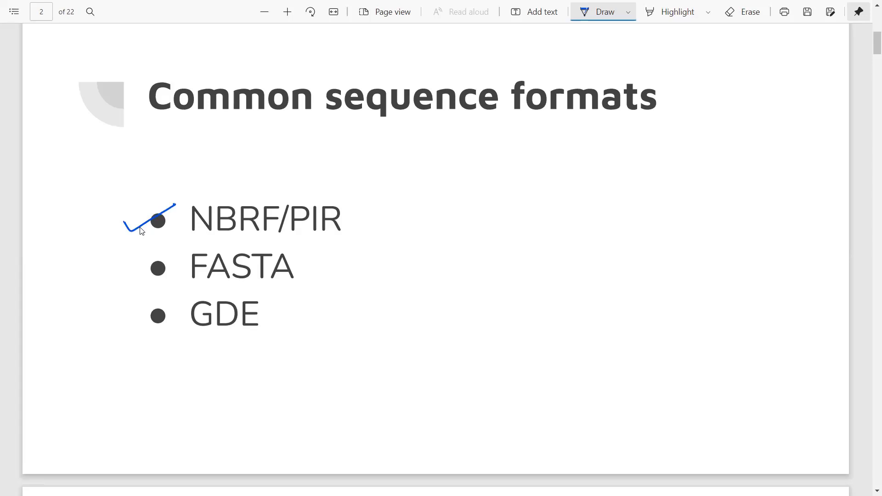
pyautogui.moveTo(111, 285)
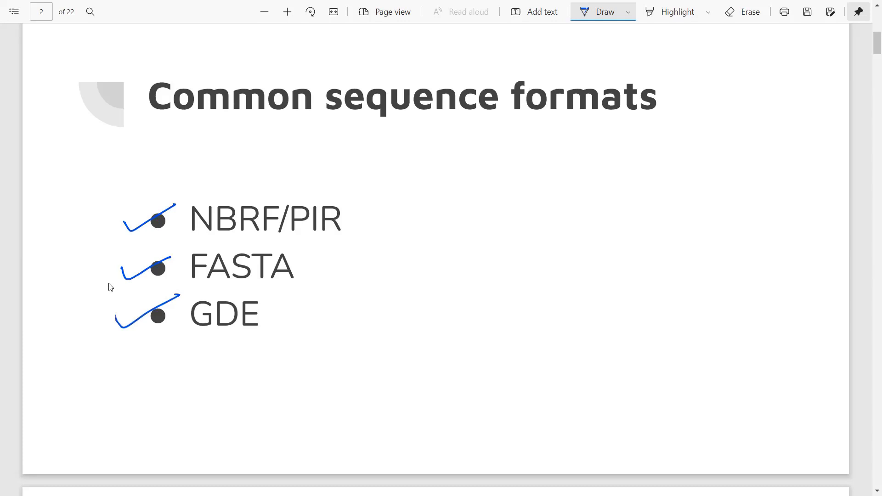
pyautogui.moveTo(360, 122)
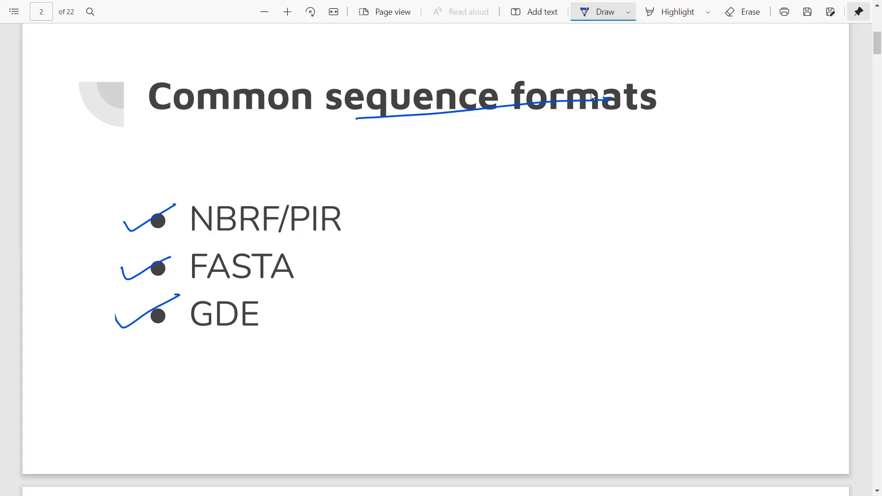
pyautogui.moveTo(865, 414)
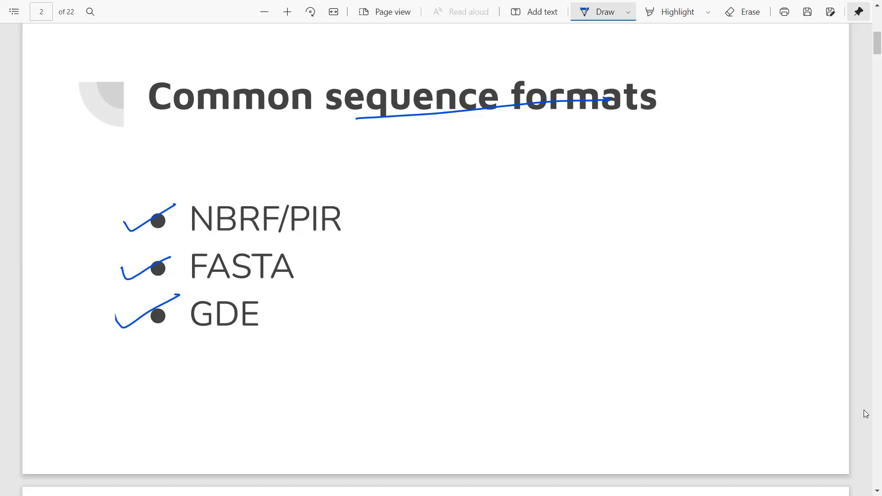
# - Scroll down to page 3, the NBRF/ PIR FORMAT slide
pyautogui.scroll(-3)
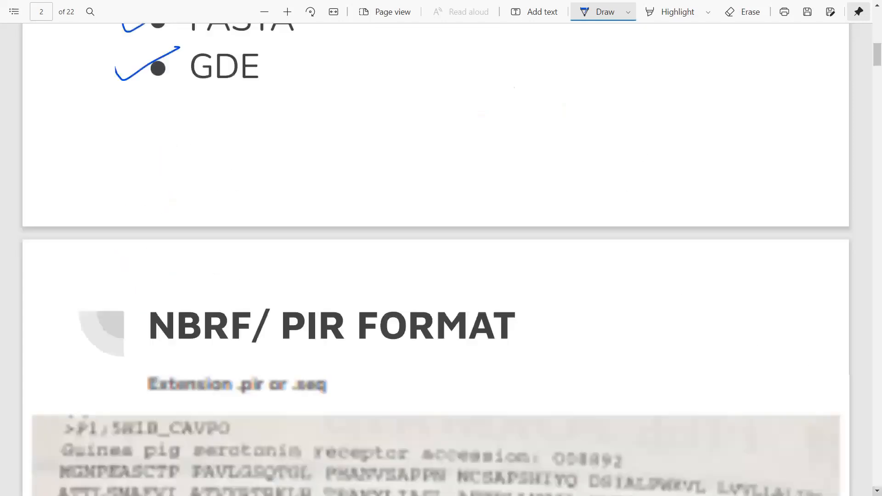
pyautogui.scroll(-3)
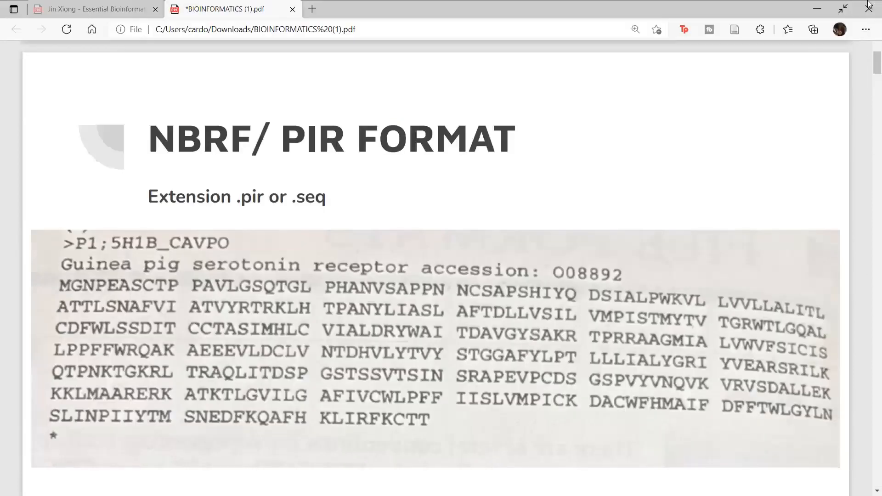
pyautogui.moveTo(650, 105)
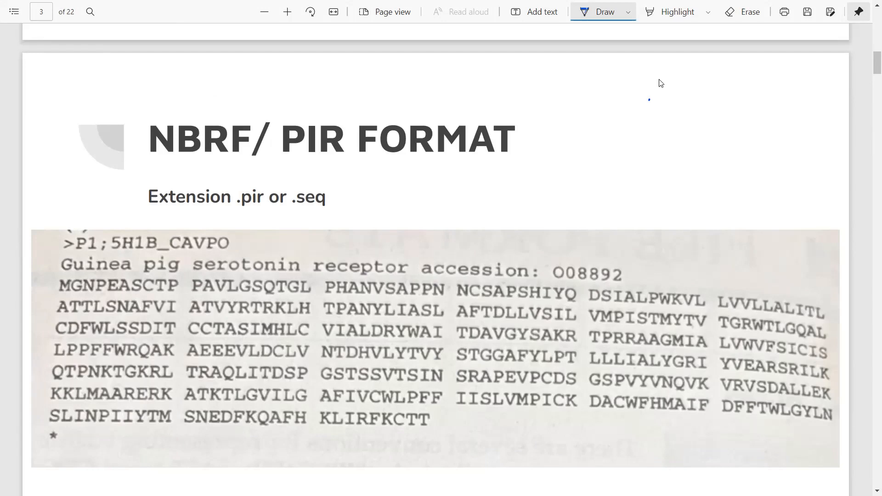
pyautogui.moveTo(108, 134)
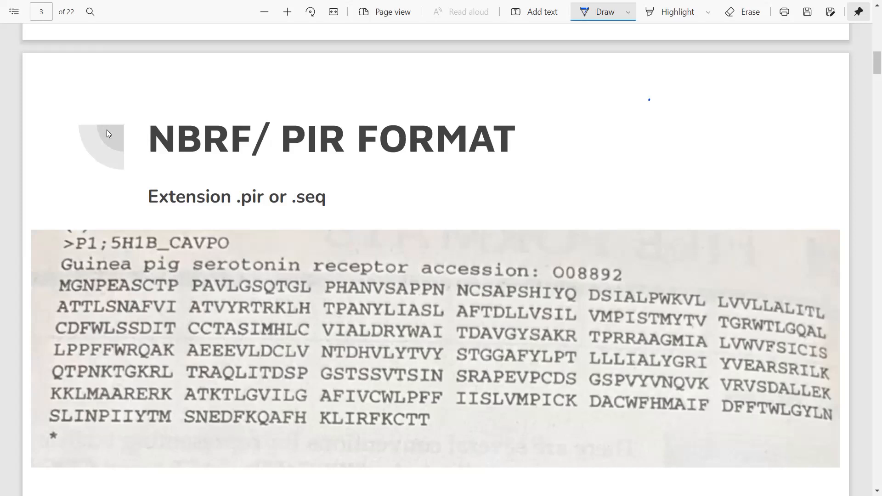
# - Draw a blue check mark beside the NBRF/ PIR FORMAT title
pyautogui.moveTo(125, 140); pyautogui.dragTo(200, 100)
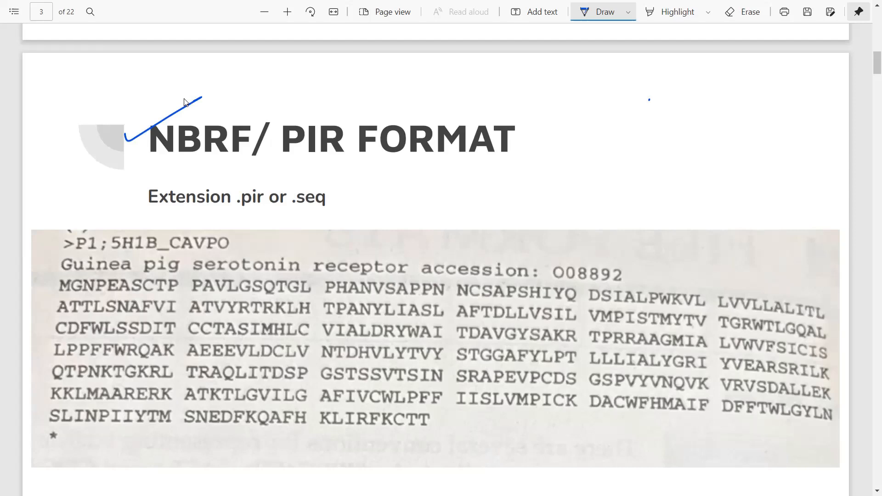
pyautogui.moveTo(283, 109)
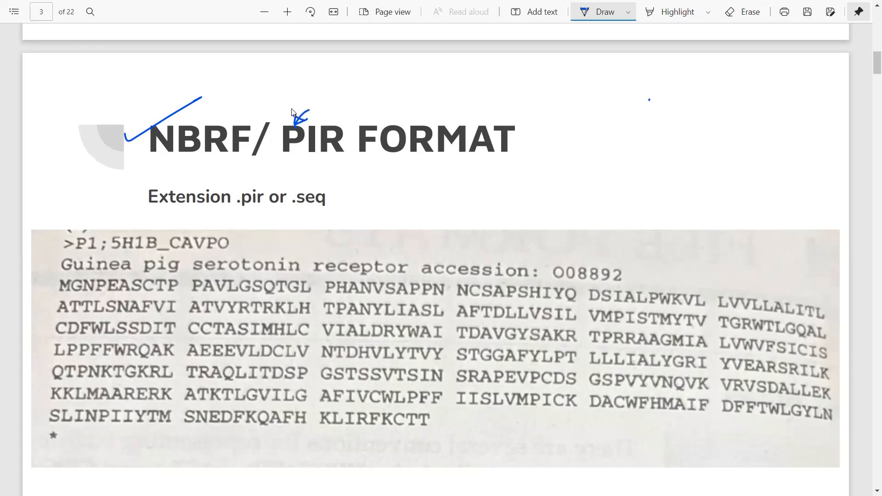
pyautogui.moveTo(554, 88)
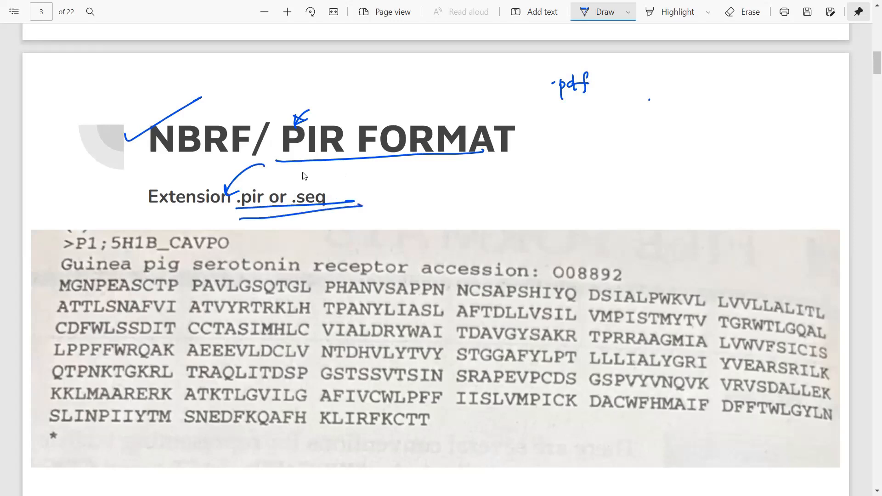
pyautogui.moveTo(85, 326)
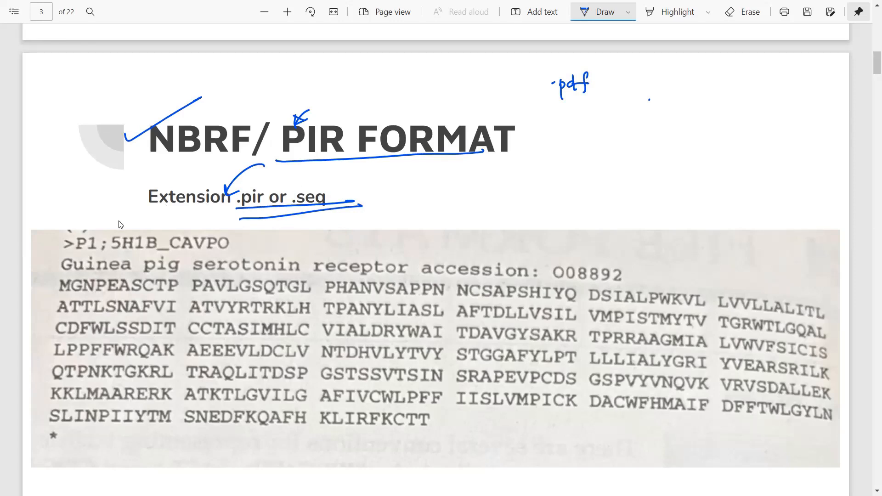
pyautogui.moveTo(53, 252)
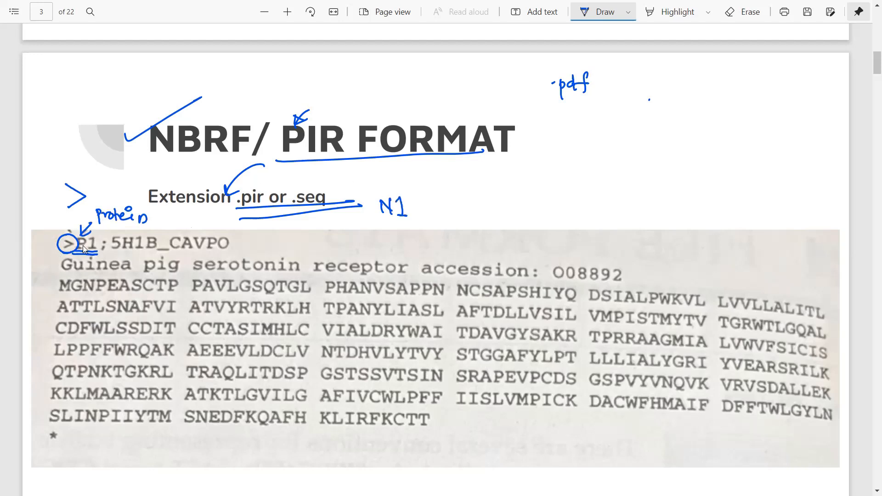
pyautogui.moveTo(244, 243)
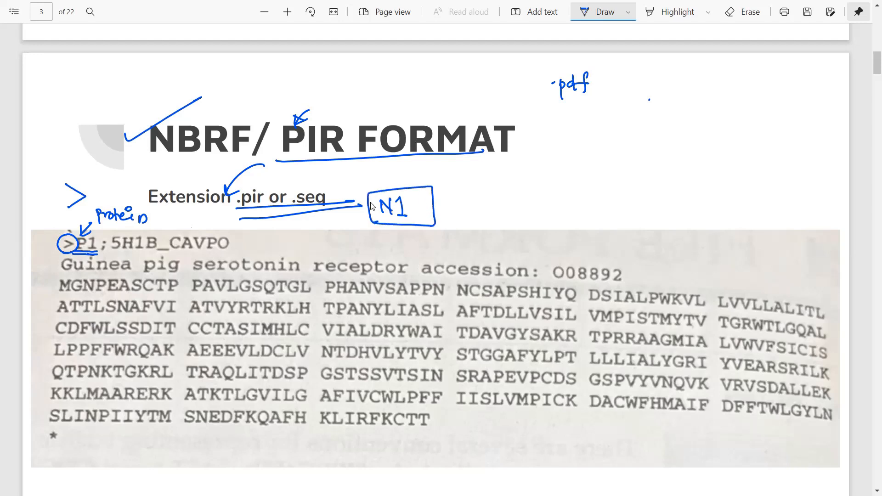
pyautogui.moveTo(62, 219)
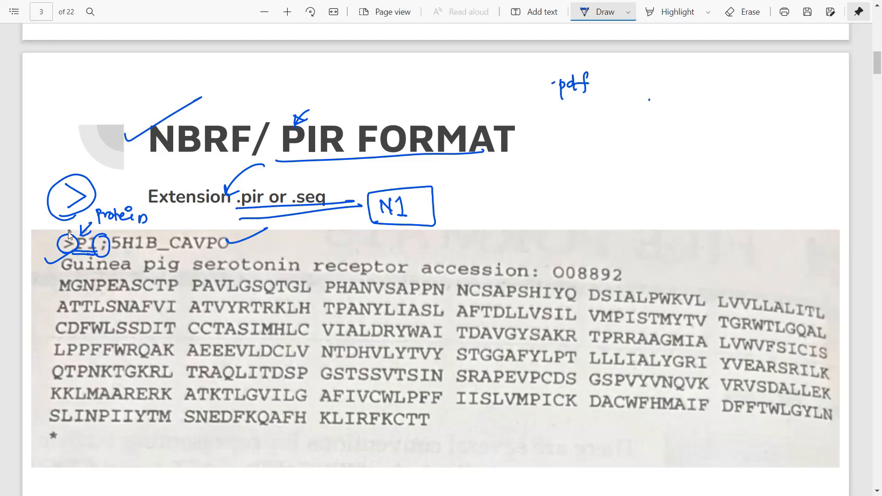
pyautogui.moveTo(55, 264)
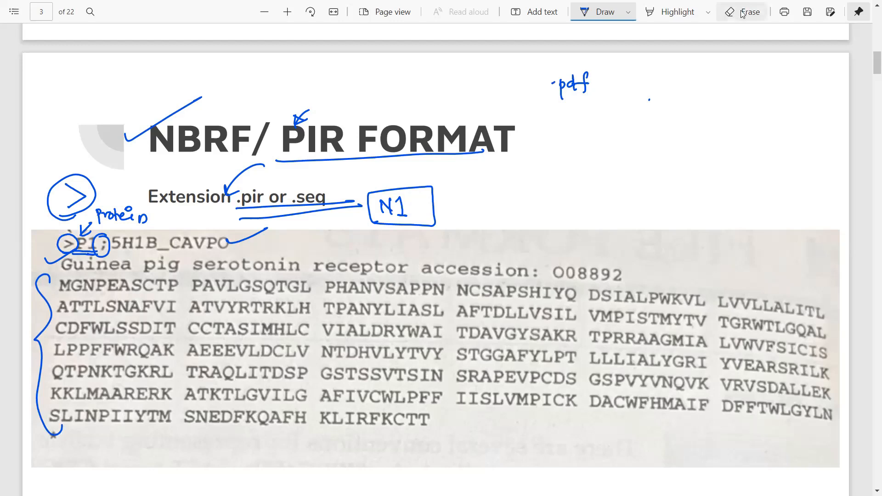
# - Erase an ink stroke, then circle the '.pir or .seq' extensions with the pen
pyautogui.click(742, 11)
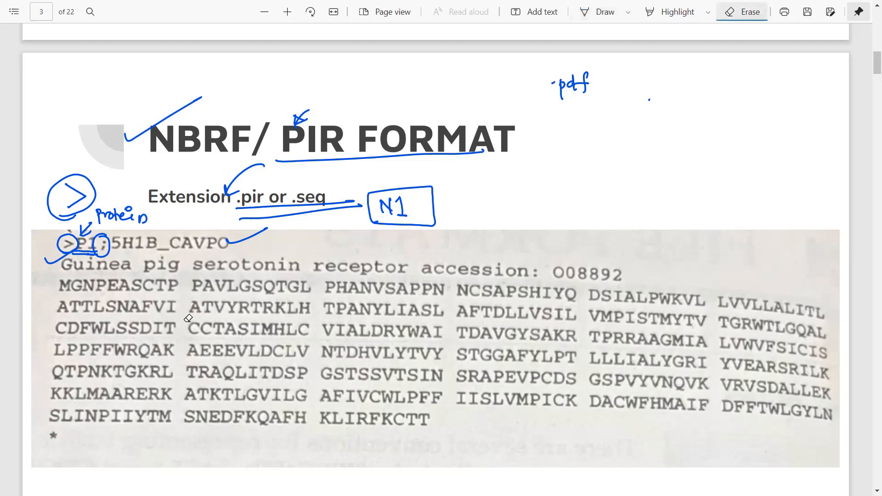
pyautogui.click(604, 11)
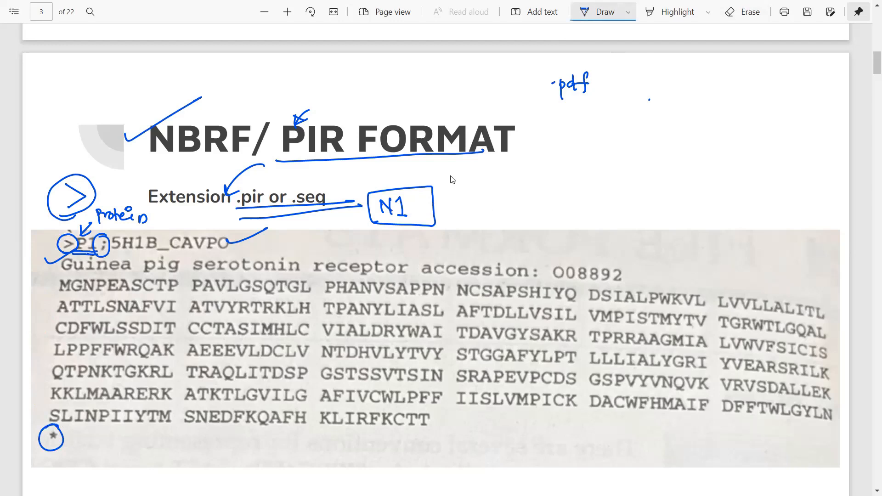
pyautogui.moveTo(457, 181)
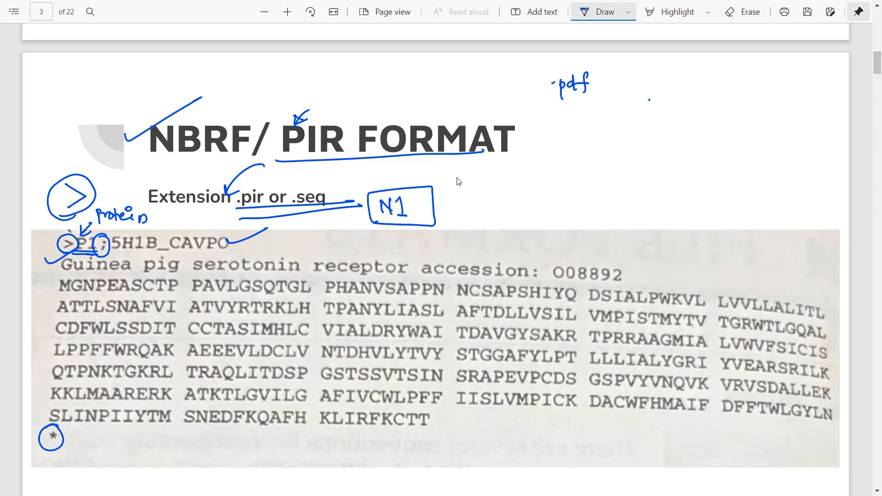
pyautogui.moveTo(236, 180); pyautogui.dragTo(337, 213)
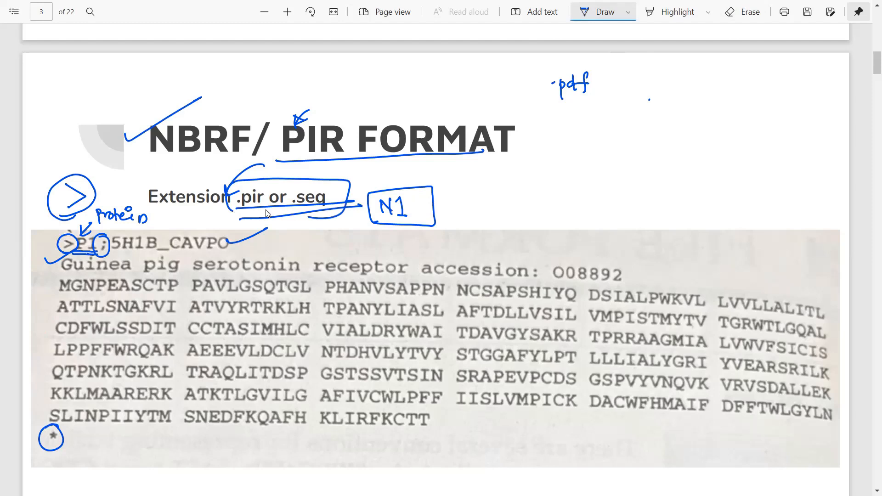
pyautogui.moveTo(286, 203)
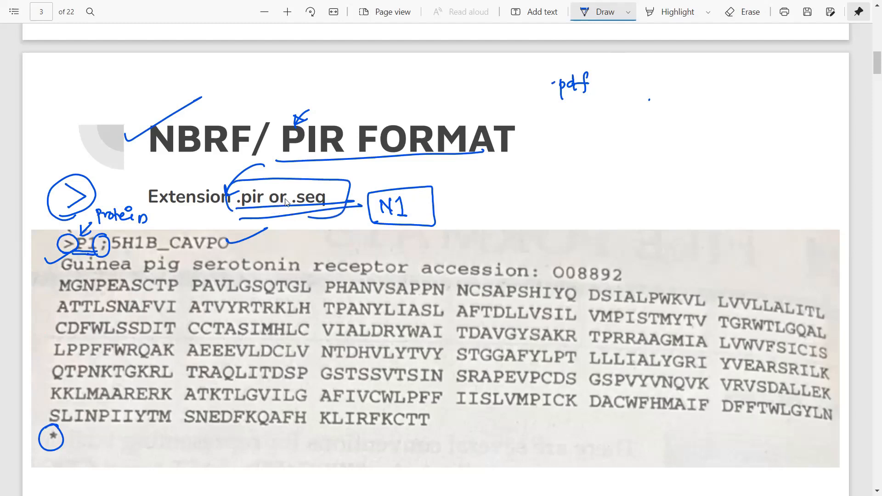
pyautogui.moveTo(616, 128)
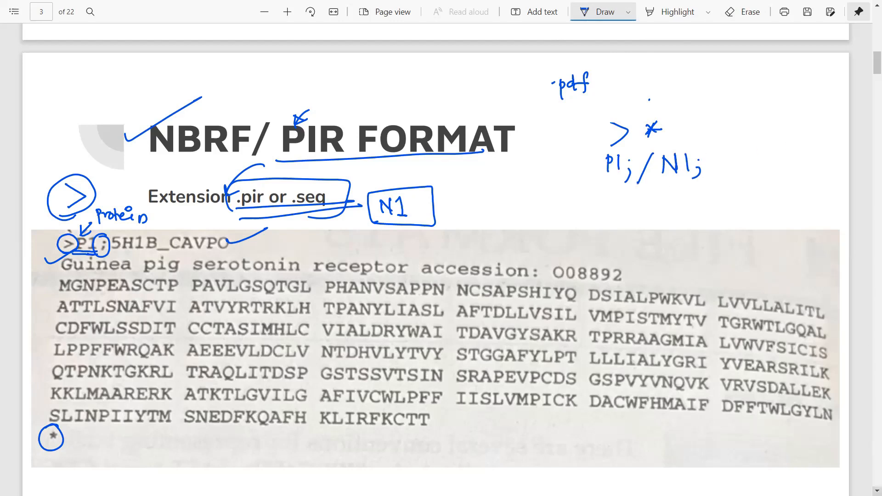
# - Scroll down from the FASTA slide to the GDE page
pyautogui.scroll(-3)
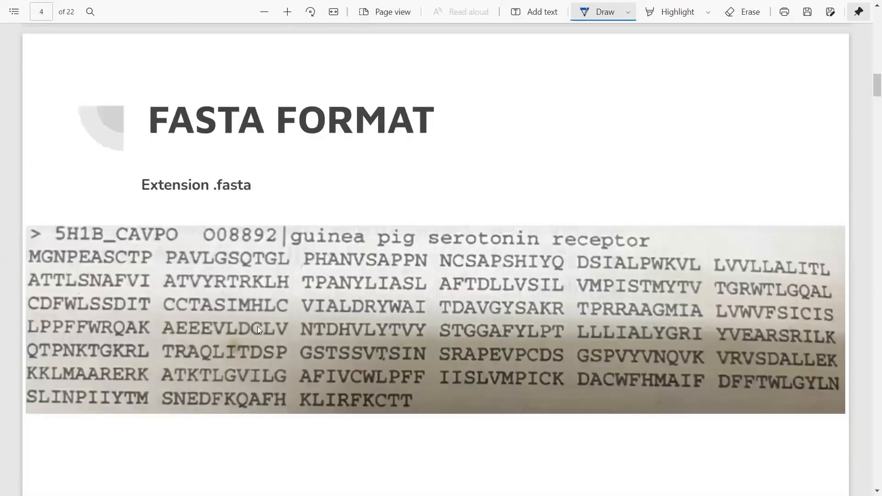
pyautogui.moveTo(213, 194)
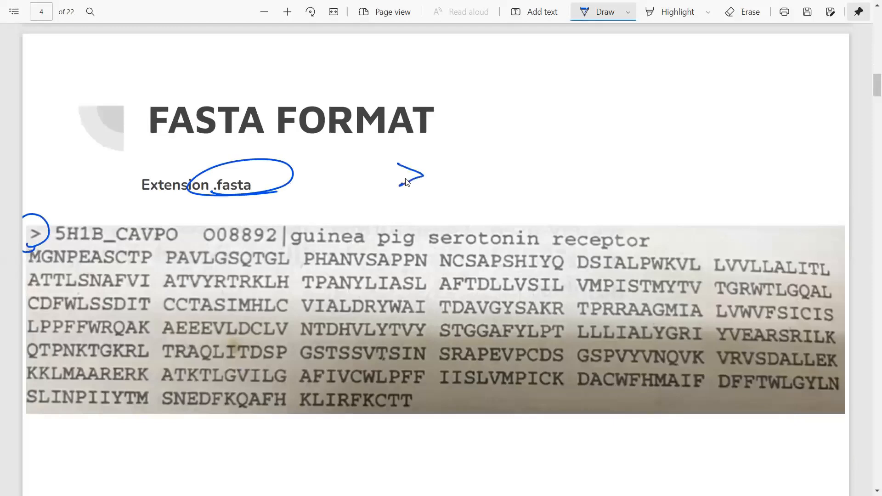
pyautogui.moveTo(427, 399)
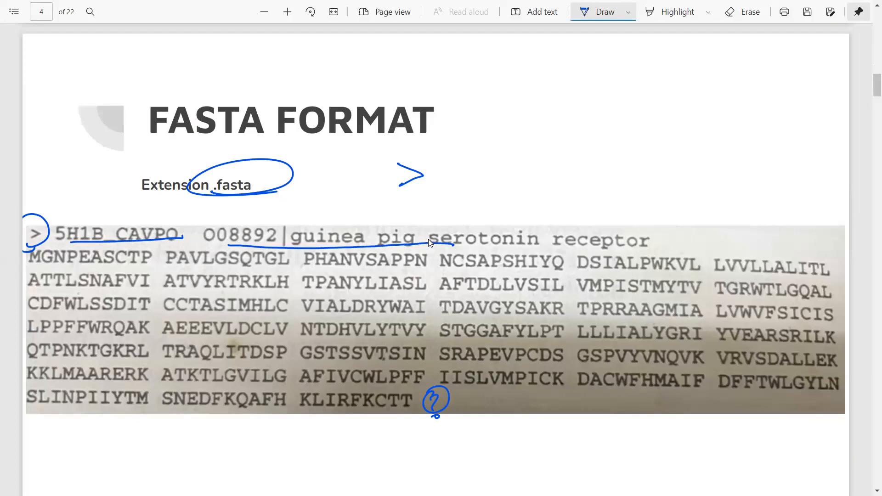
pyautogui.moveTo(441, 108)
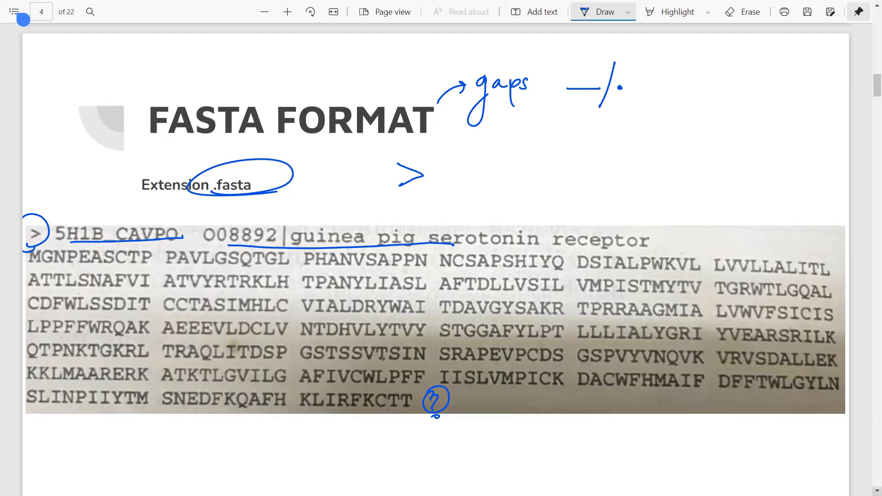
pyautogui.scroll(-3)
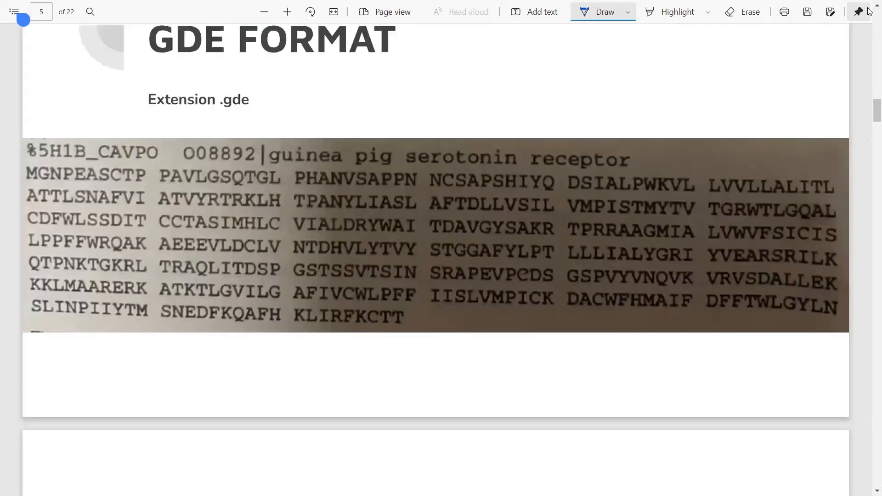
# - Scroll back up briefly, then down to the For Aligned sequences page
pyautogui.scroll(3)
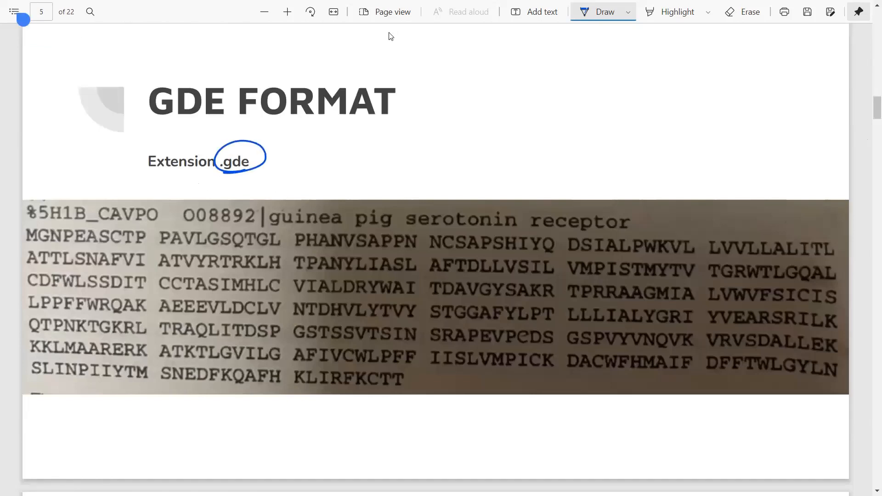
pyautogui.moveTo(86, 204)
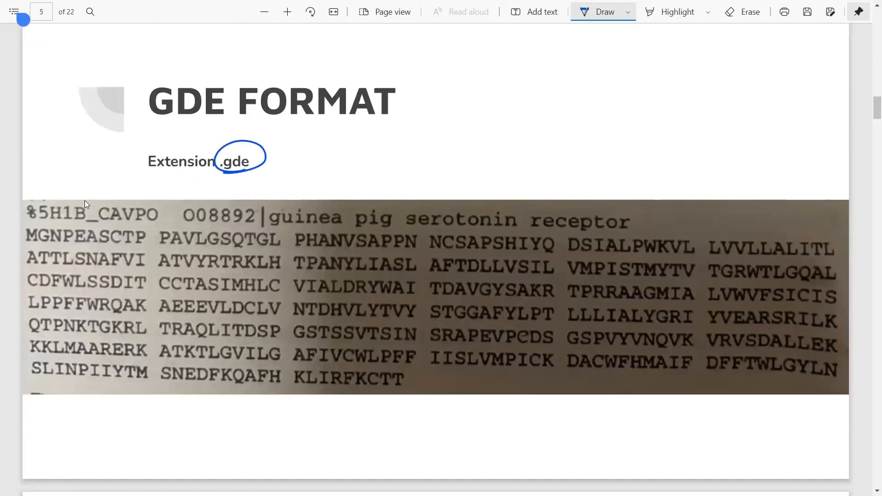
pyautogui.moveTo(73, 160)
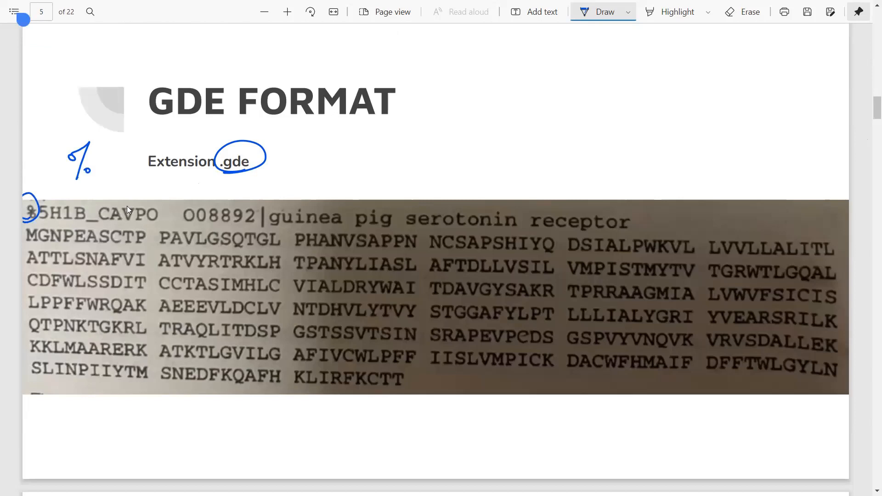
pyautogui.moveTo(108, 203)
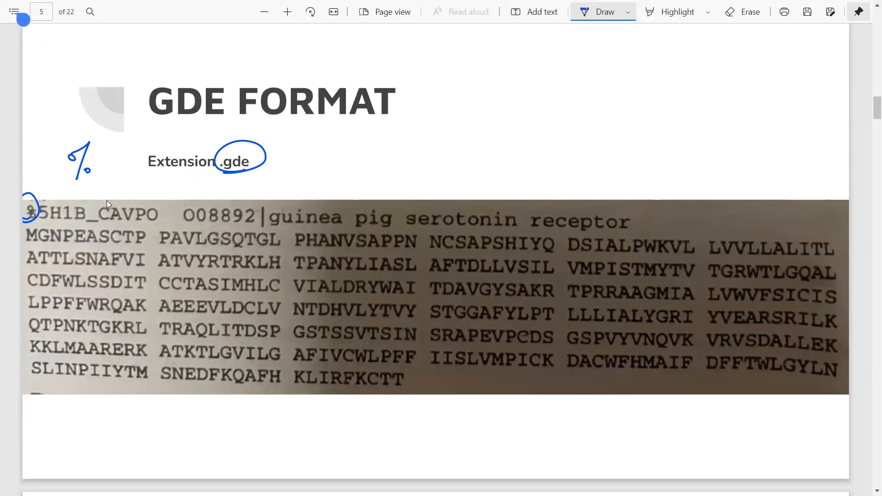
pyautogui.moveTo(333, 349)
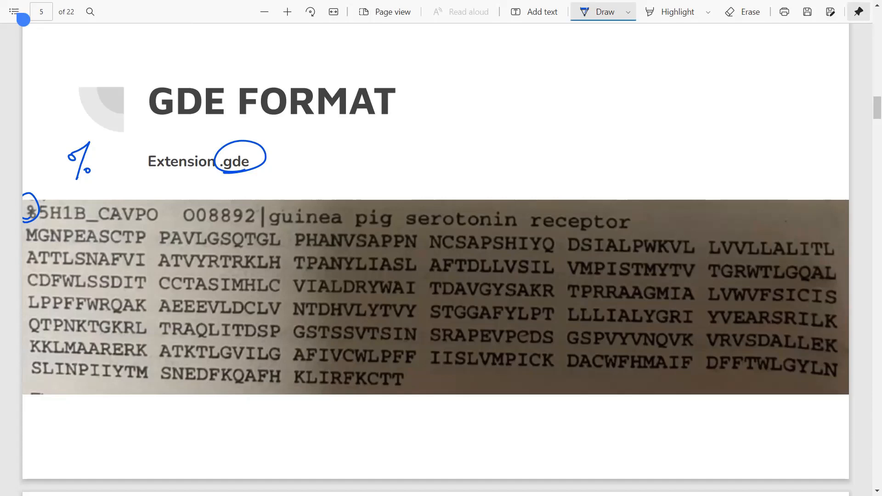
pyautogui.scroll(-3)
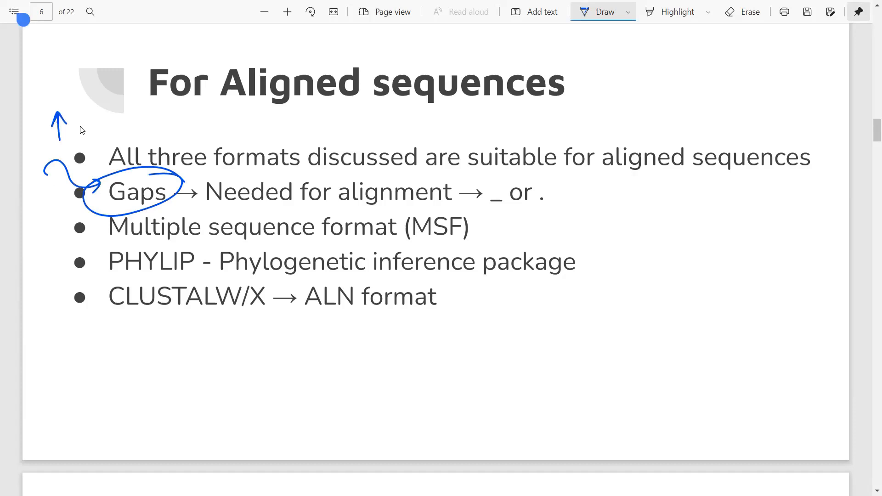
# - Handwrite 'alignment score' above the first bullet, then scroll on to page 7
pyautogui.moveTo(73, 123); pyautogui.dragTo(138, 129)
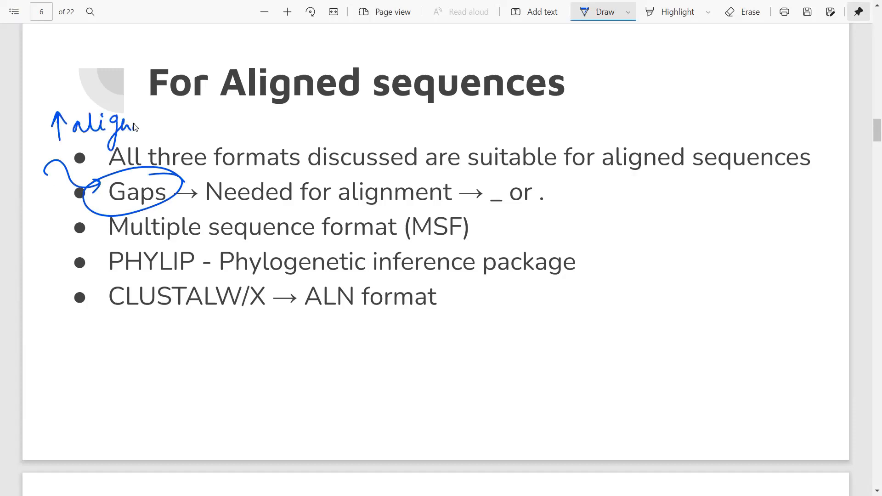
pyautogui.moveTo(118, 129); pyautogui.dragTo(213, 124)
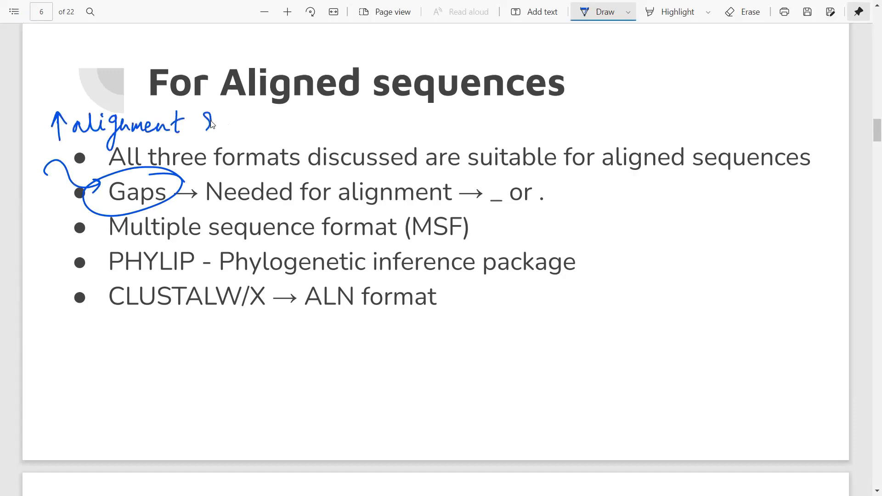
pyautogui.moveTo(203, 121); pyautogui.dragTo(259, 123)
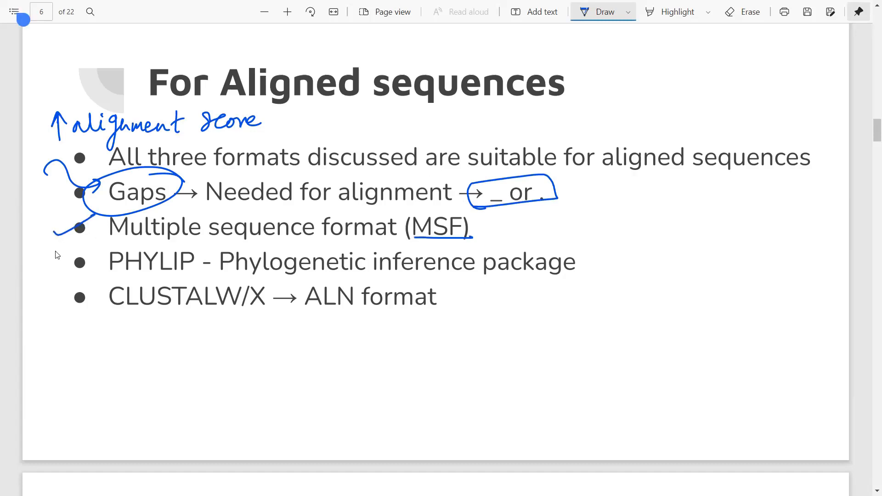
pyautogui.moveTo(65, 262)
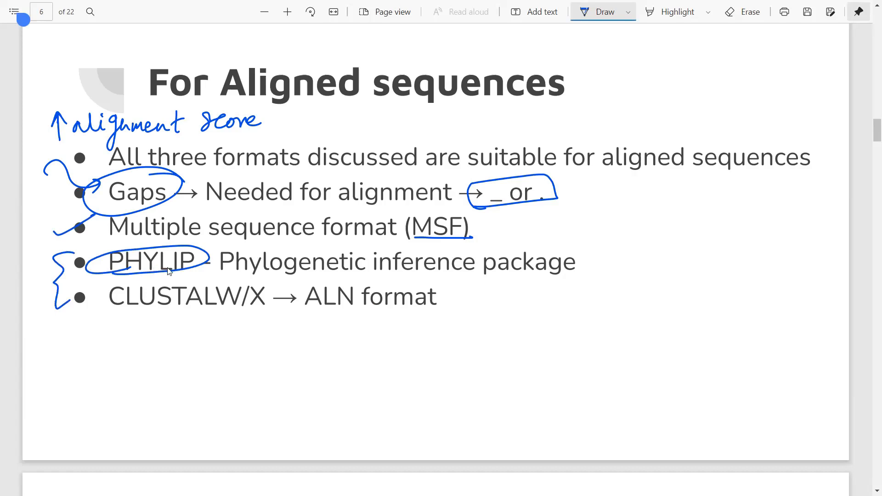
pyautogui.moveTo(457, 269)
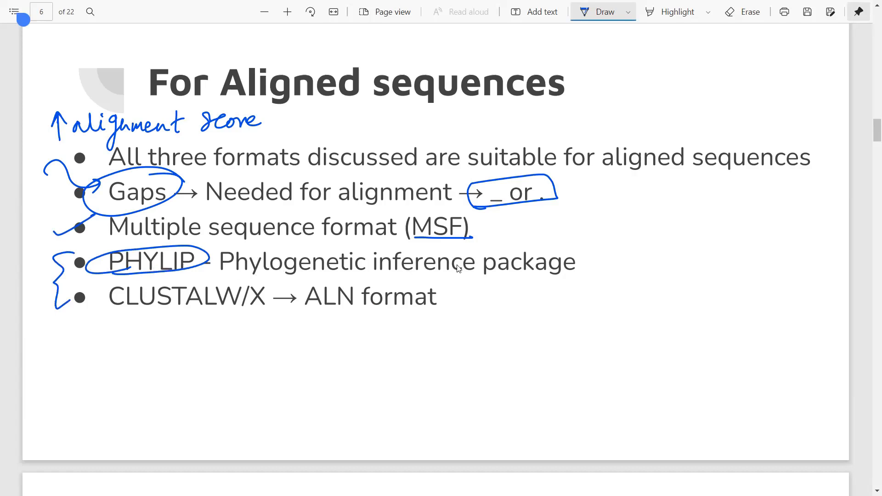
pyautogui.moveTo(548, 258)
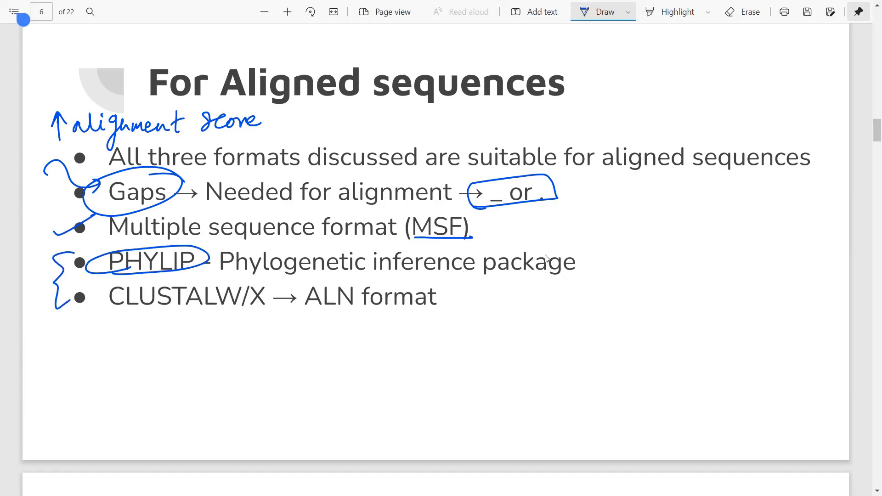
pyautogui.moveTo(544, 254)
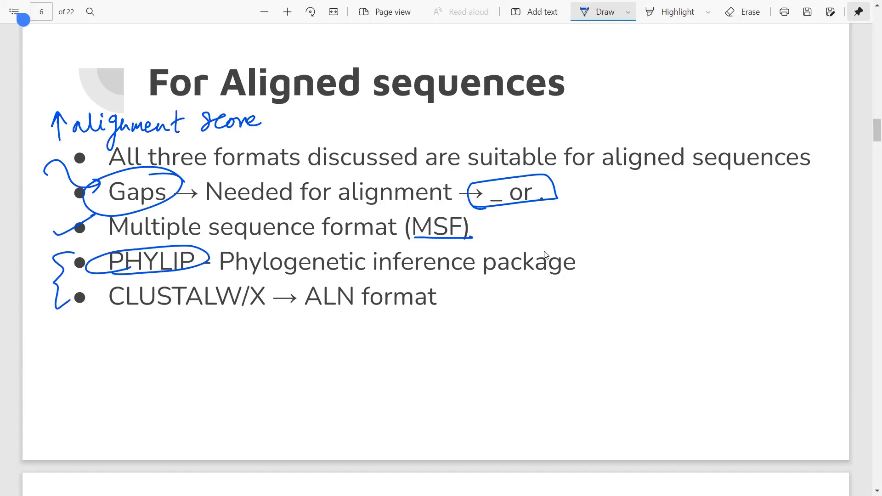
pyautogui.moveTo(627, 271)
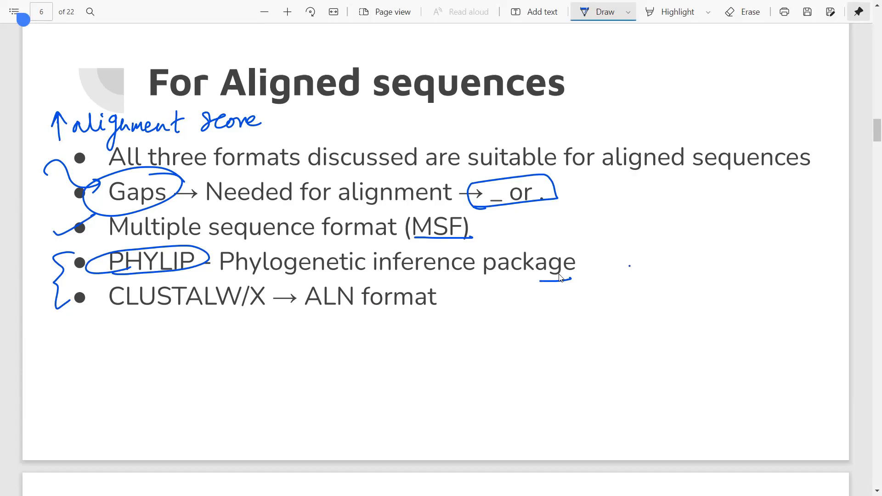
pyautogui.moveTo(536, 283)
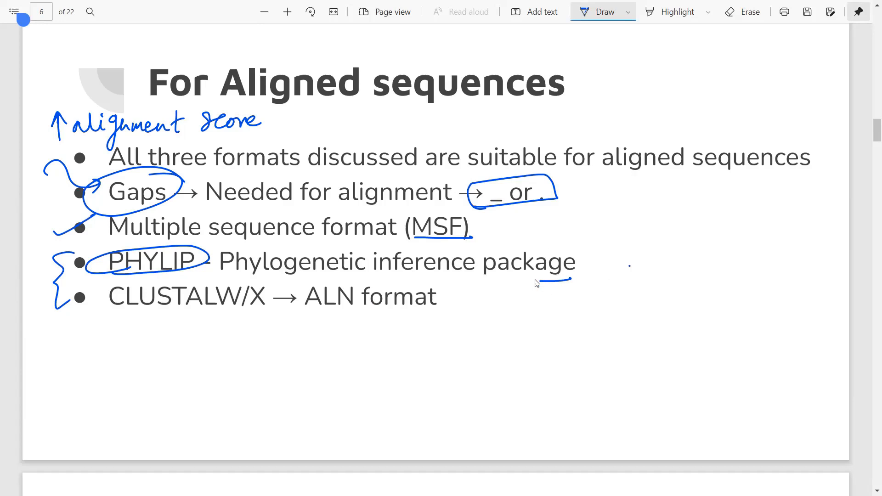
pyautogui.moveTo(112, 316)
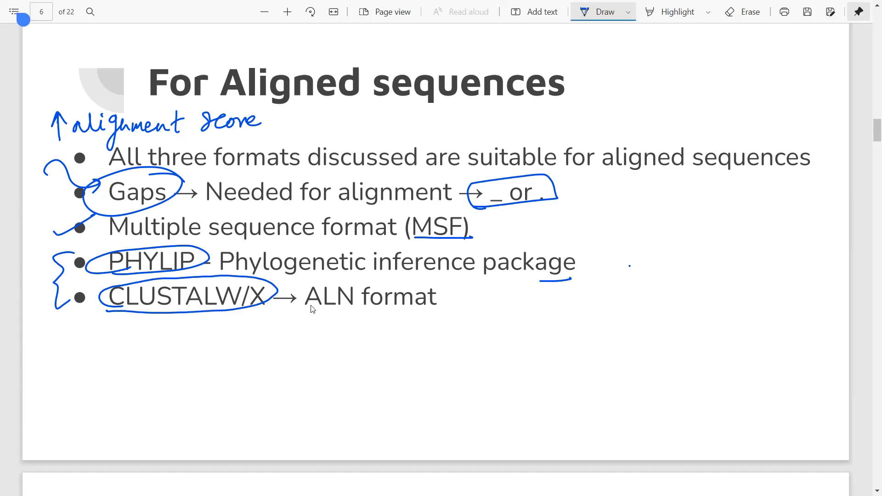
pyautogui.moveTo(319, 318)
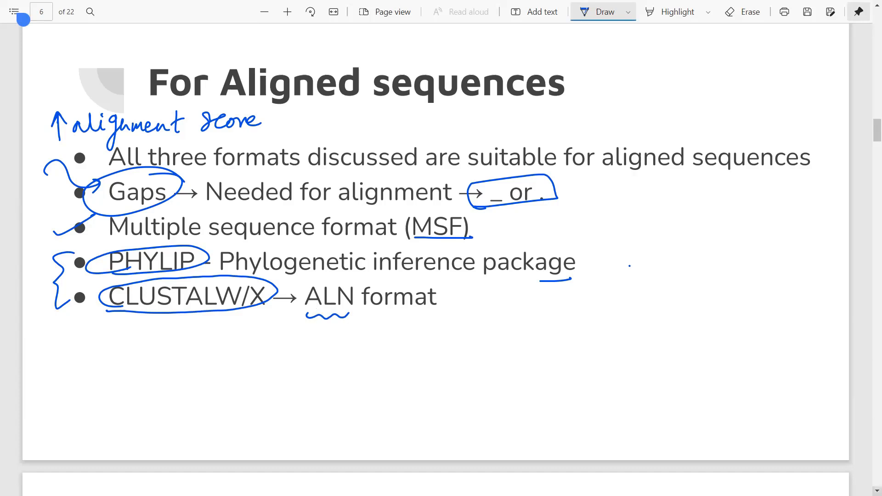
pyautogui.scroll(-3)
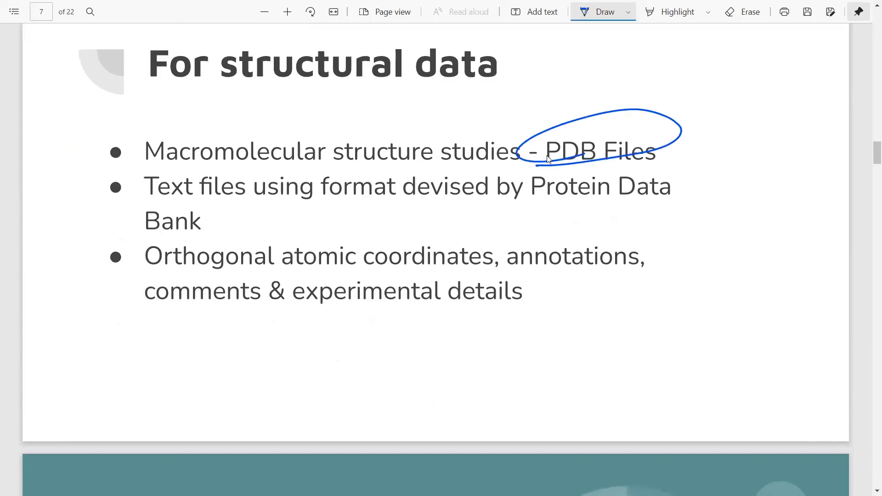
pyautogui.moveTo(669, 50)
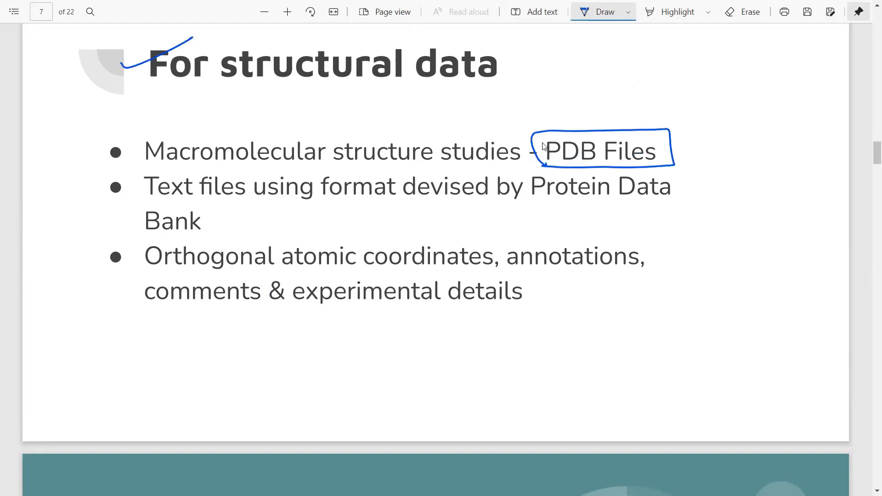
pyautogui.moveTo(559, 52)
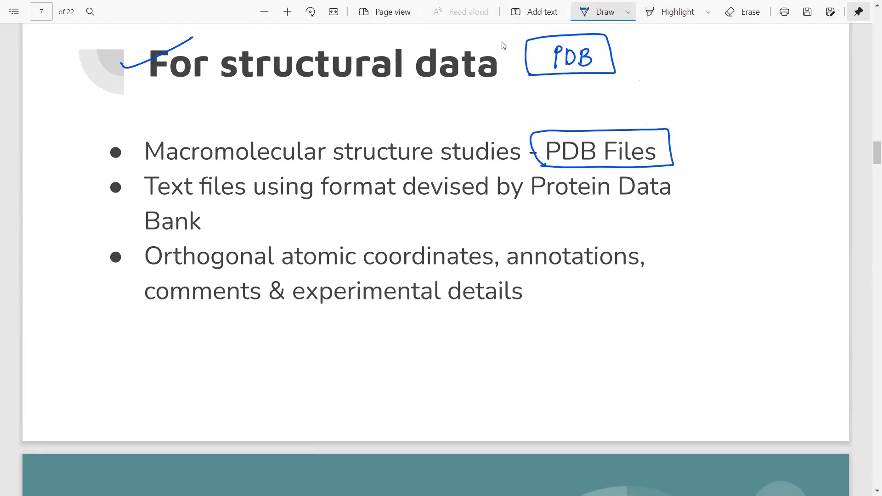
pyautogui.moveTo(616, 57)
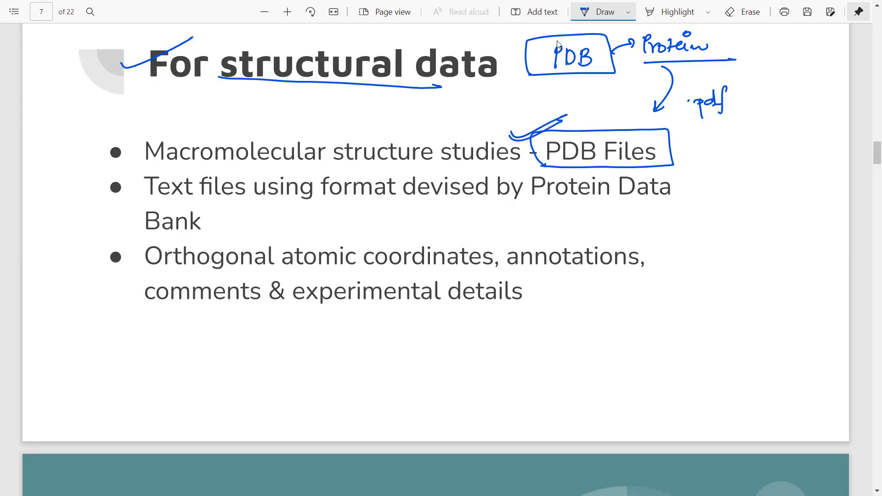
pyautogui.moveTo(517, 131)
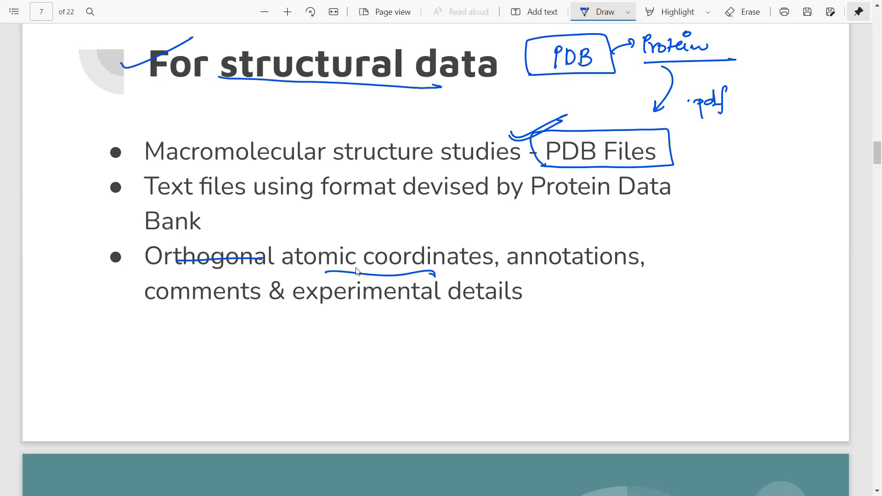
pyautogui.moveTo(319, 253)
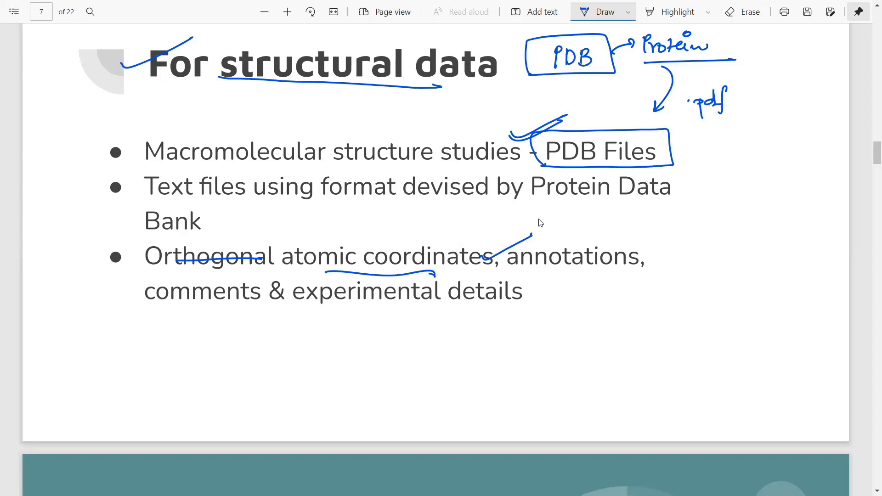
pyautogui.moveTo(137, 301)
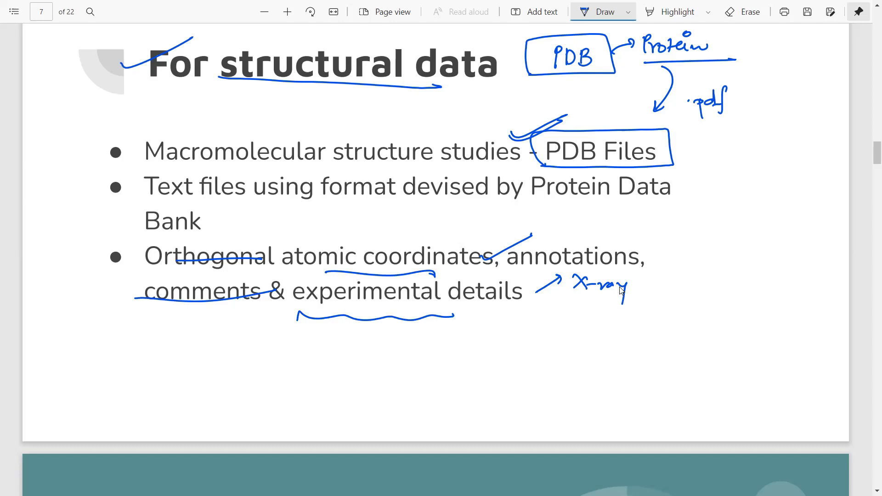
pyautogui.moveTo(575, 191)
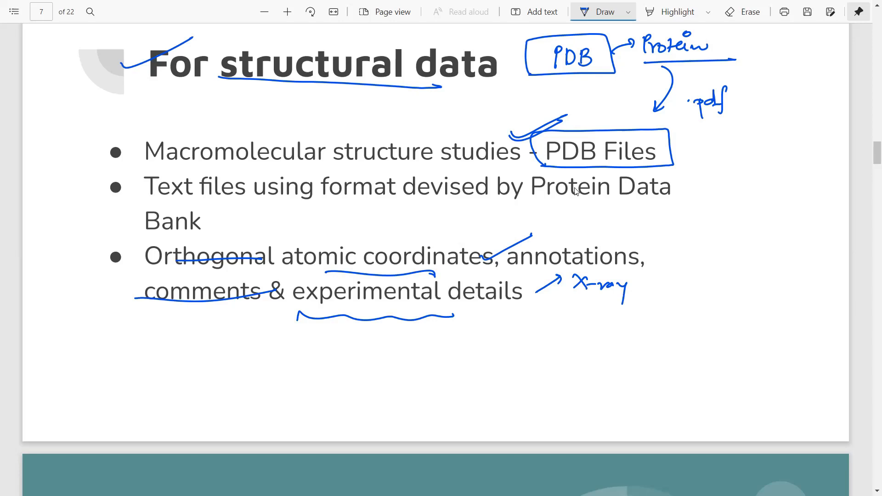